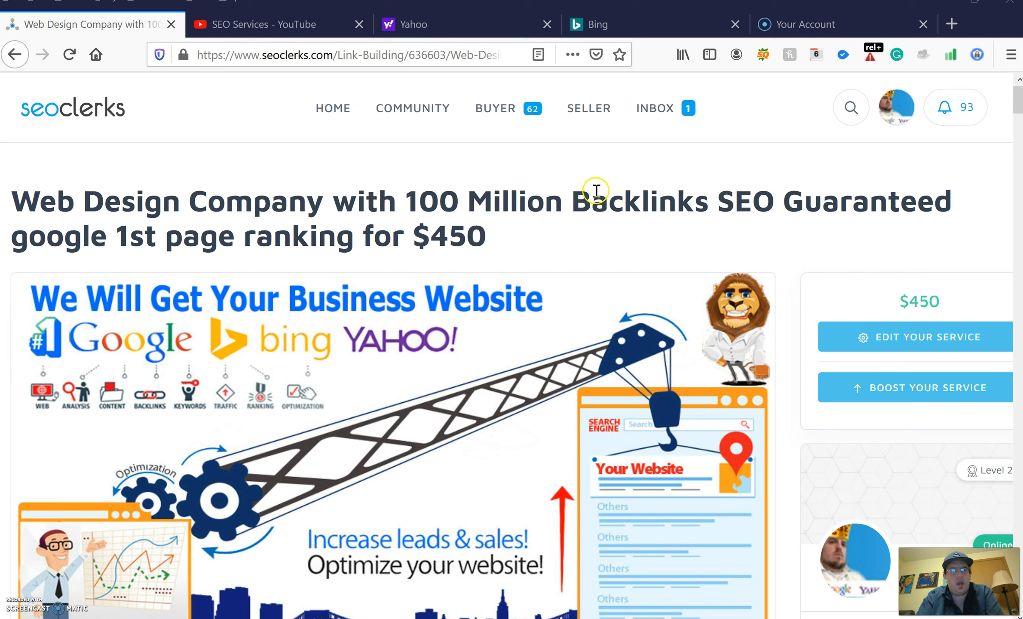
{"action": "mouse_move", "coordinate": [918, 212]}
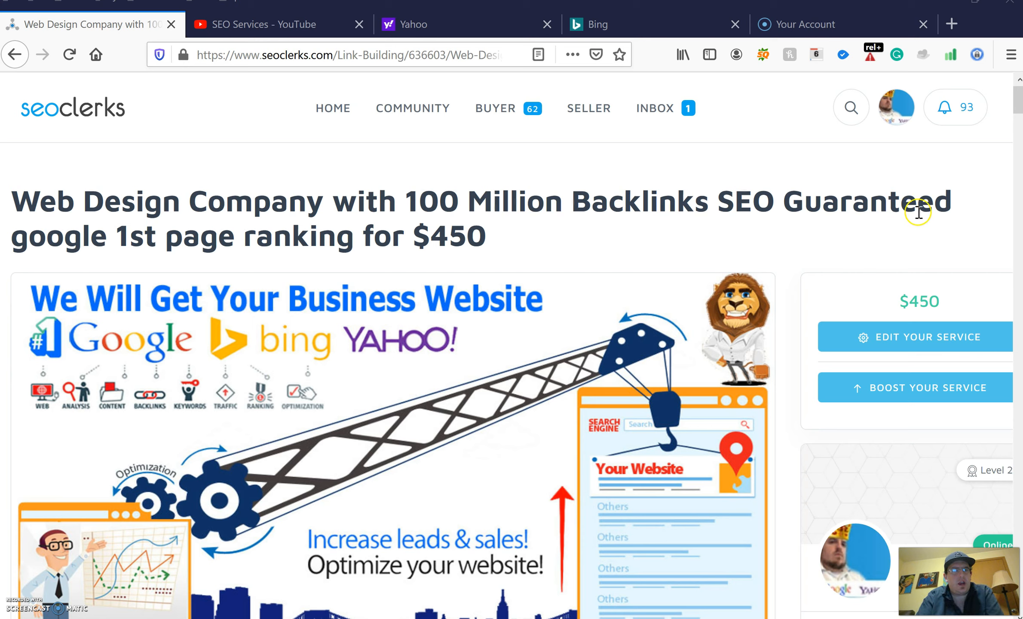
{"action": "mouse_move", "coordinate": [221, 240]}
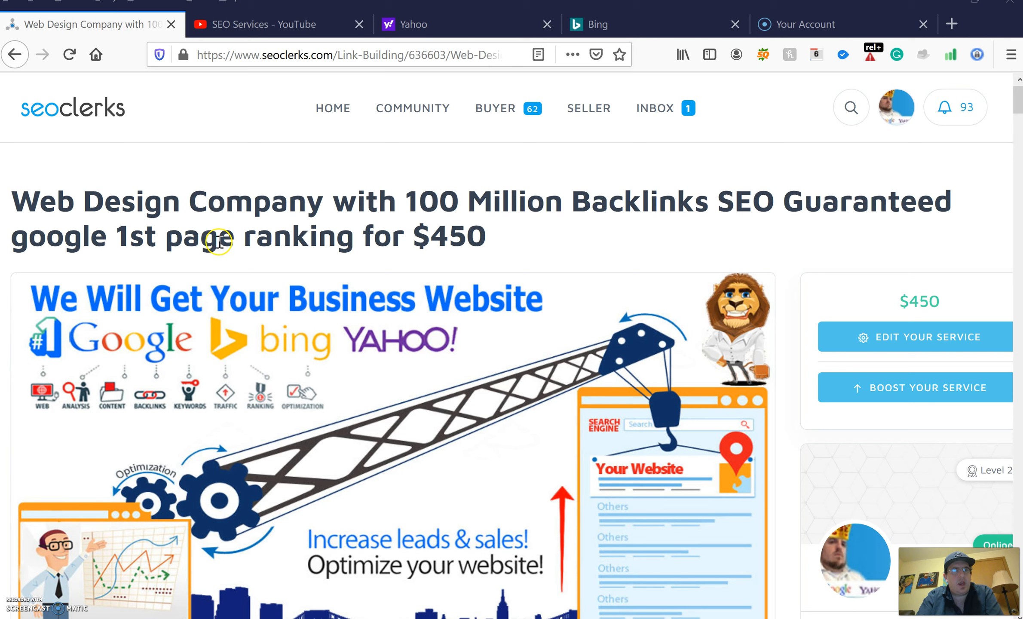
{"action": "mouse_move", "coordinate": [428, 279]}
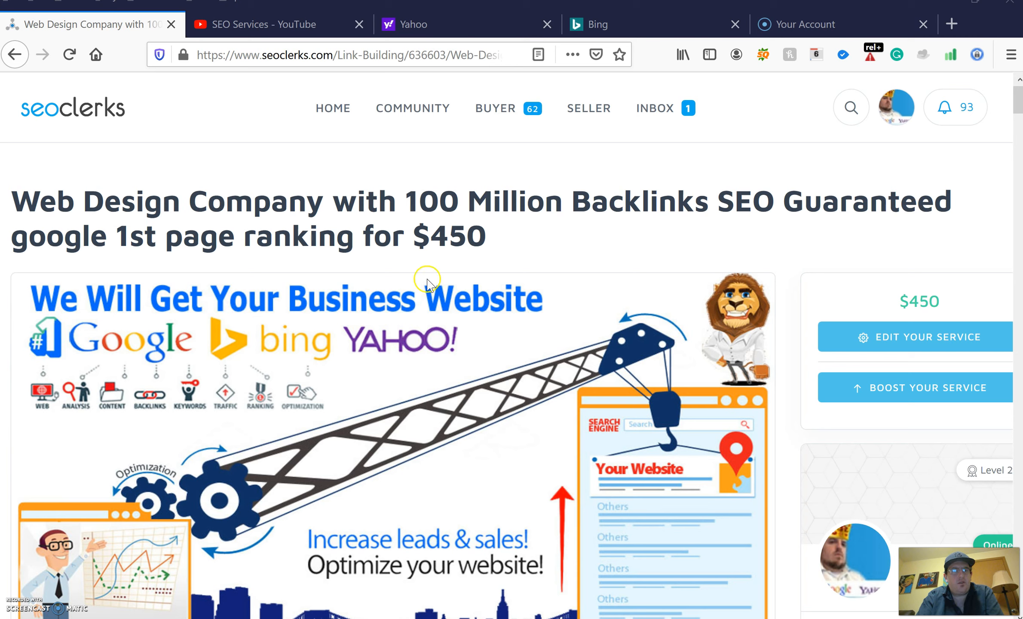
{"action": "mouse_move", "coordinate": [231, 339]}
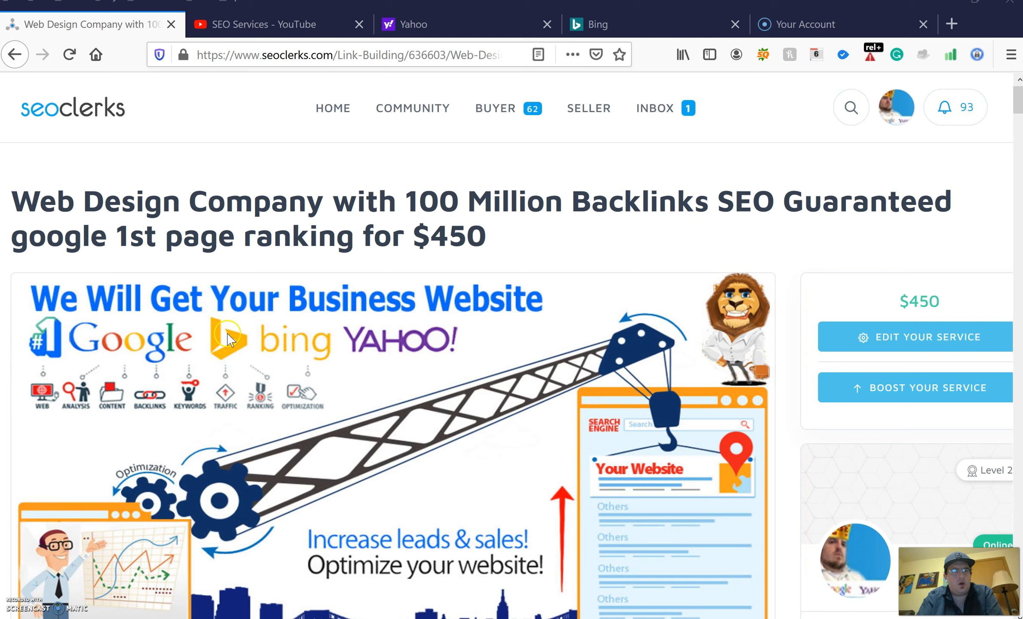
{"action": "mouse_move", "coordinate": [386, 338]}
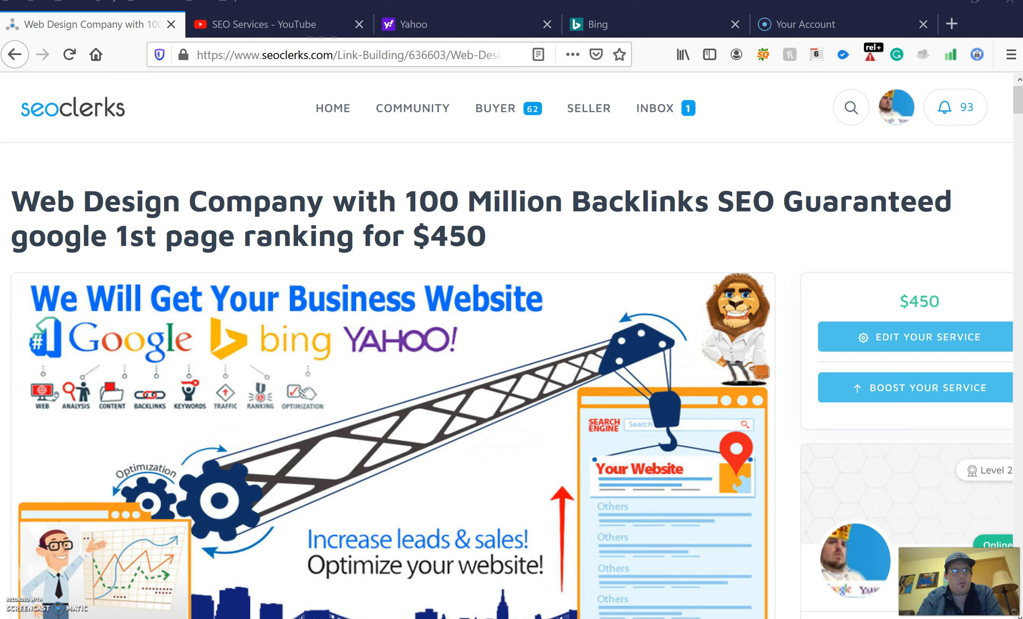
Switch from the SEOClerks listing to the SEO Services YouTube channel page
{"action": "left_click", "coordinate": [274, 25]}
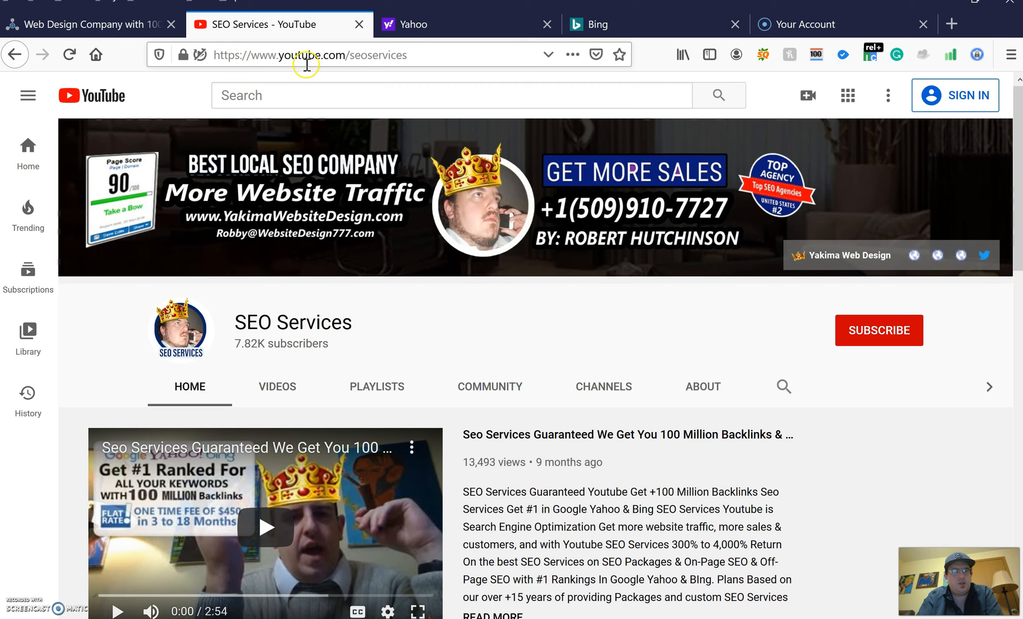
{"action": "mouse_move", "coordinate": [412, 61]}
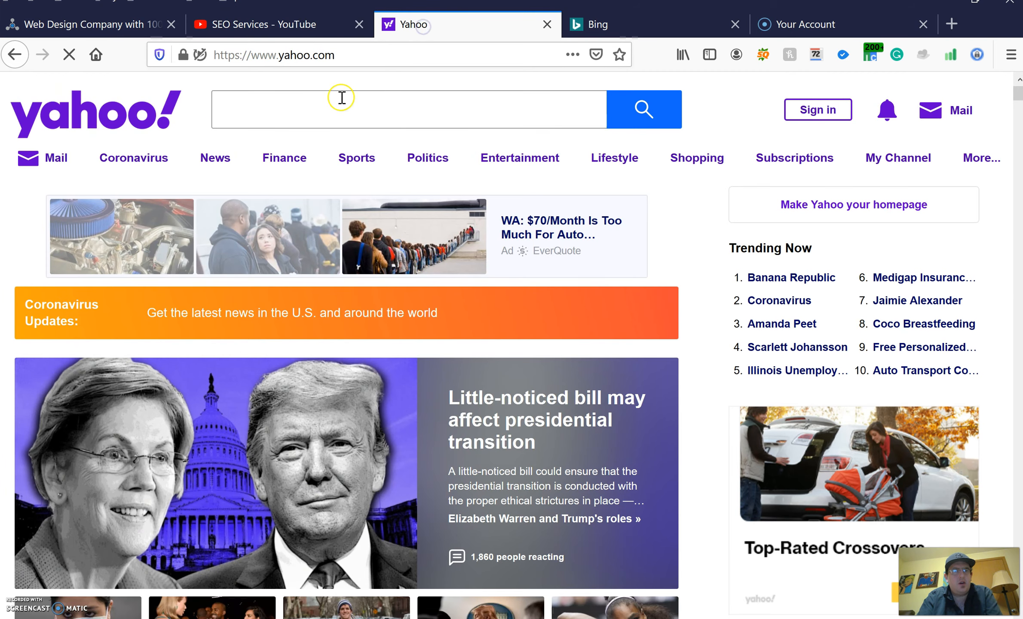
Search Yahoo for 'seo services', find the channel at rank 6, then move to Bing
{"action": "type", "text": "seo services"}
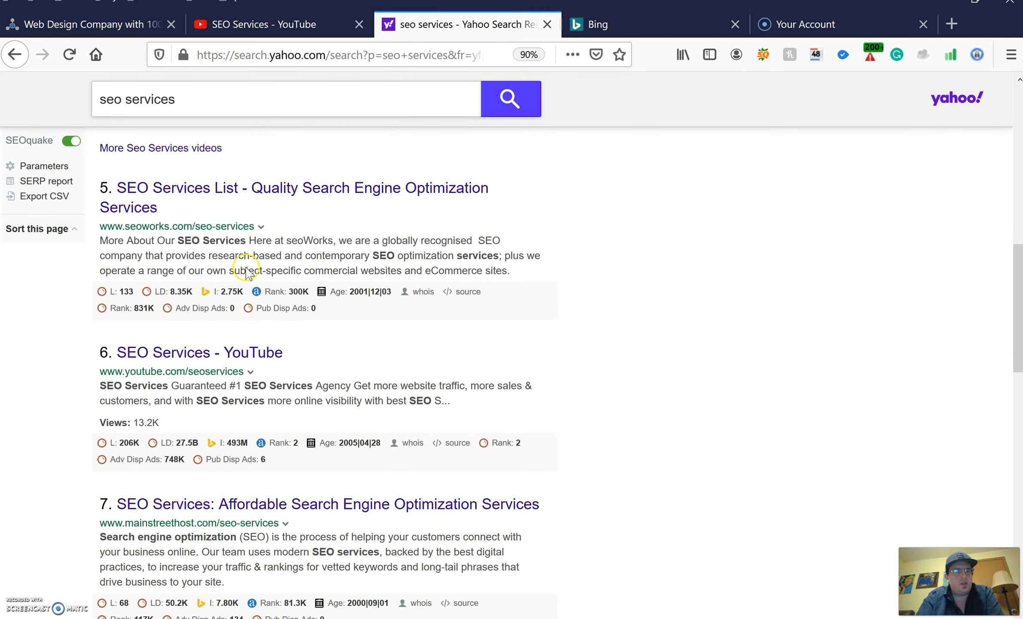
{"action": "scroll", "scroll_direction": "down", "scroll_amount": 3}
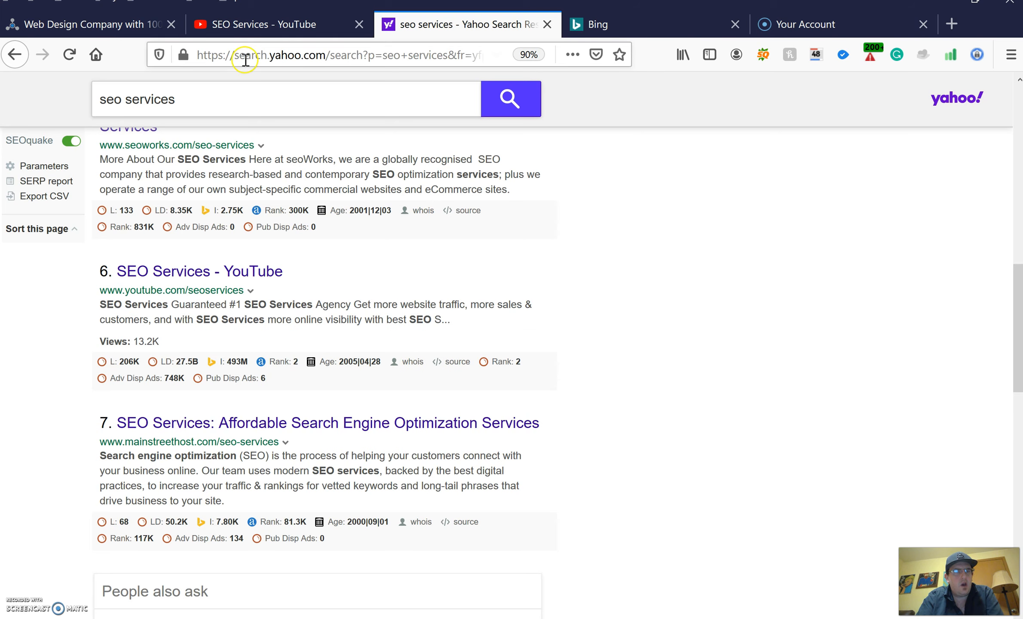
{"action": "left_click", "coordinate": [267, 24]}
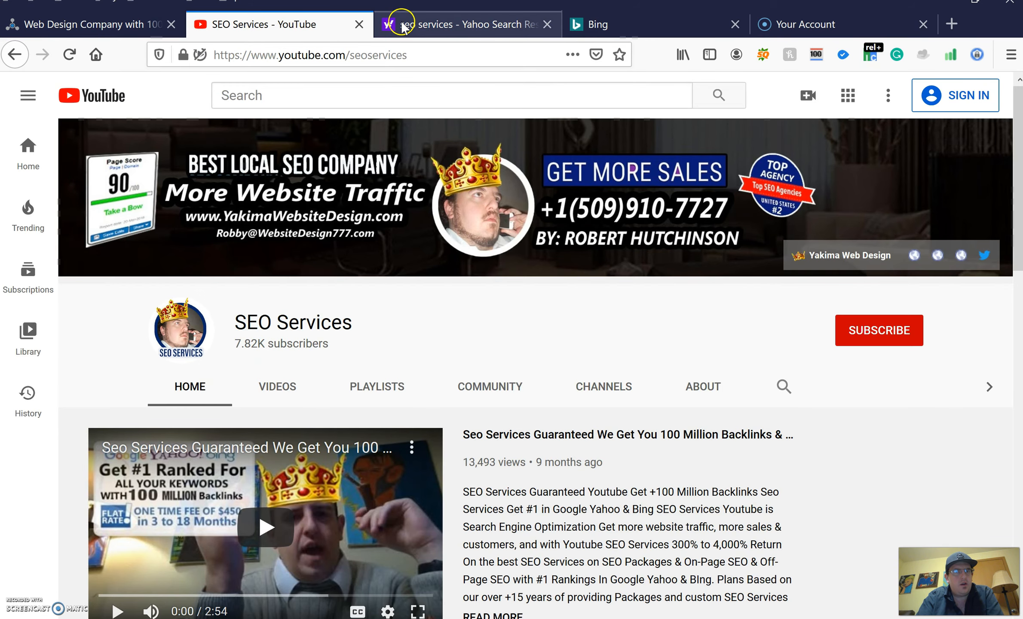
{"action": "left_click", "coordinate": [456, 24]}
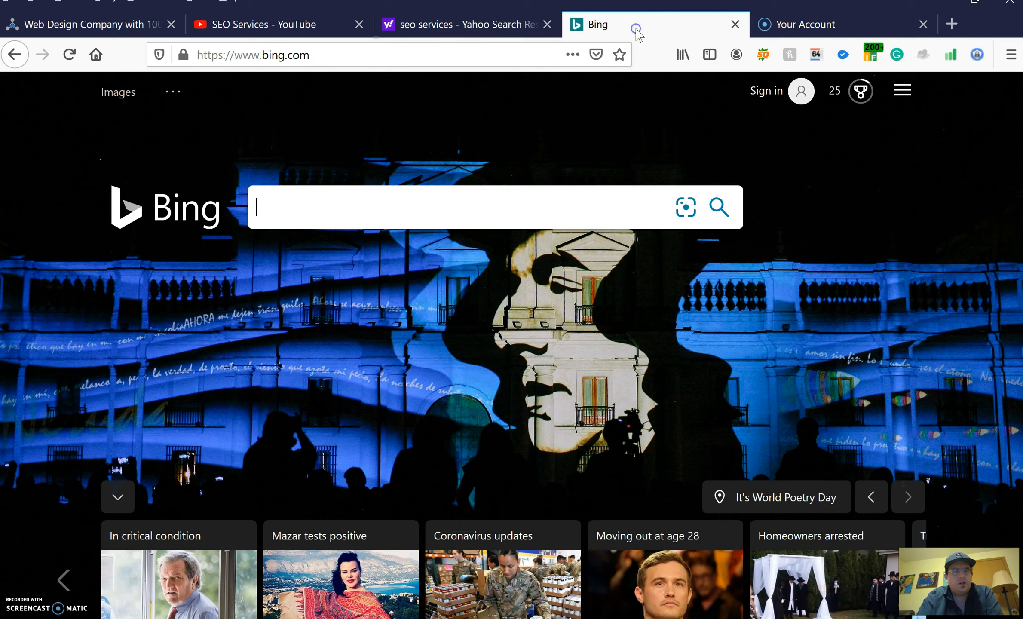
Search Bing for 'seo services' and highlight the fifth-ranked SEO Services YouTube result
{"action": "type", "text": "seo services"}
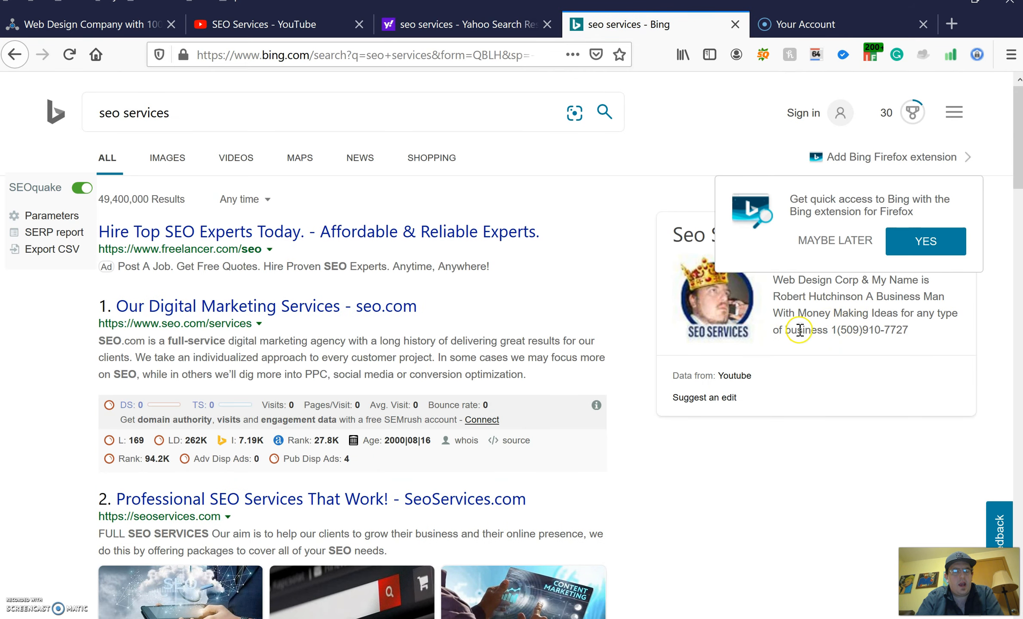
{"action": "scroll", "scroll_direction": "down", "scroll_amount": 3}
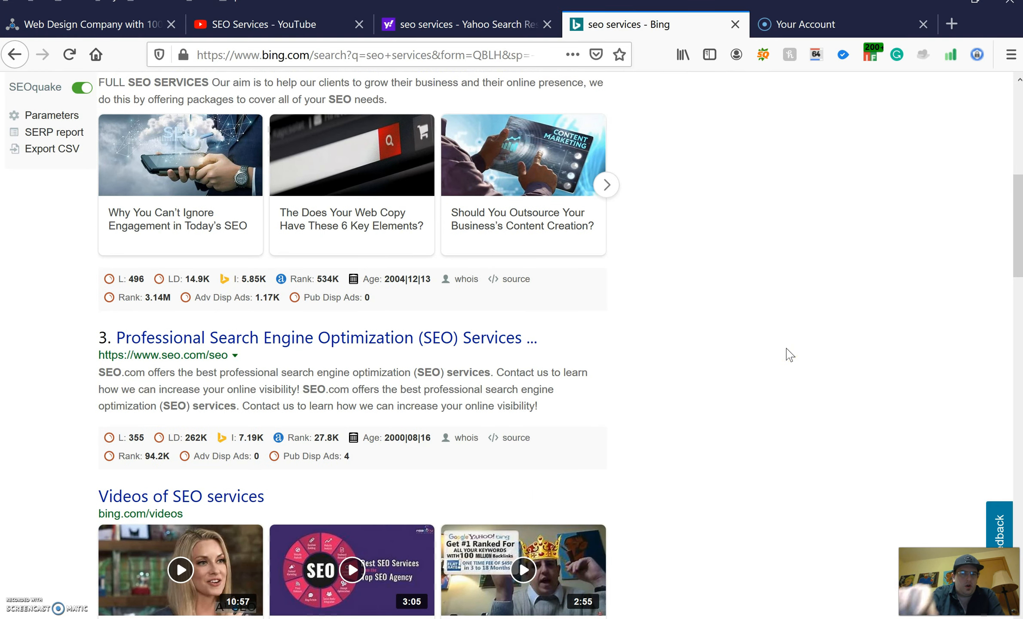
{"action": "scroll", "scroll_direction": "down", "scroll_amount": 3}
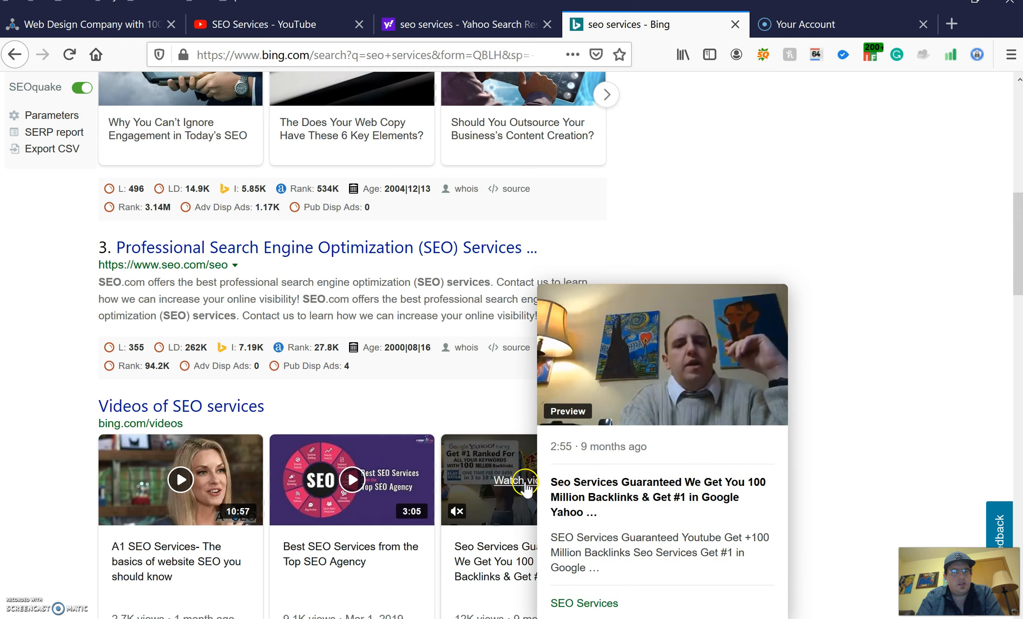
{"action": "scroll", "scroll_direction": "down", "scroll_amount": 3}
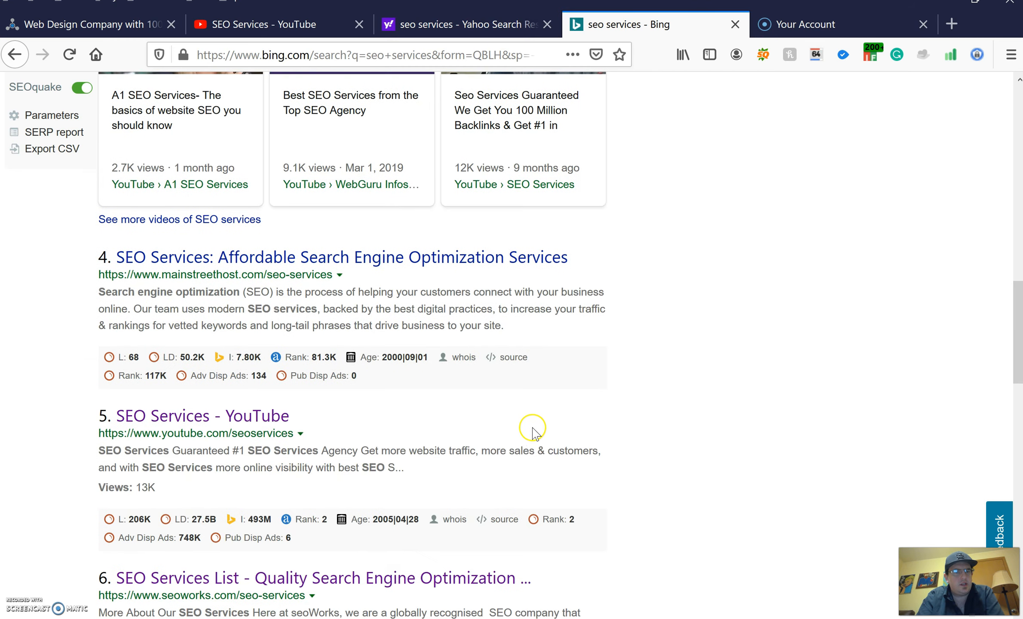
{"action": "scroll", "scroll_direction": "down", "scroll_amount": 3}
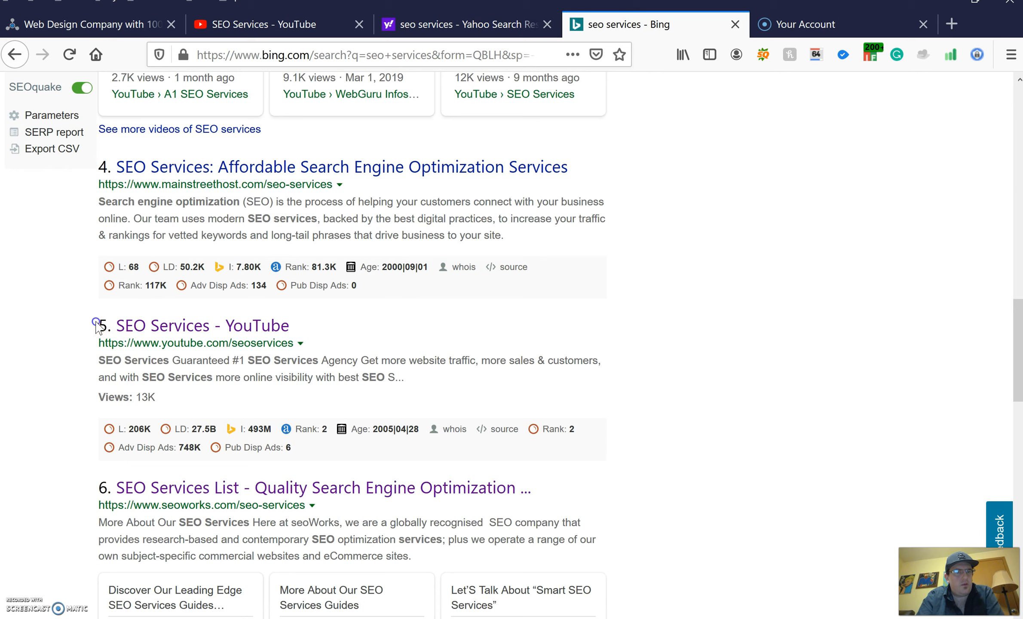
{"action": "left_click_drag", "start_coordinate": [96, 320], "coordinate": [286, 437]}
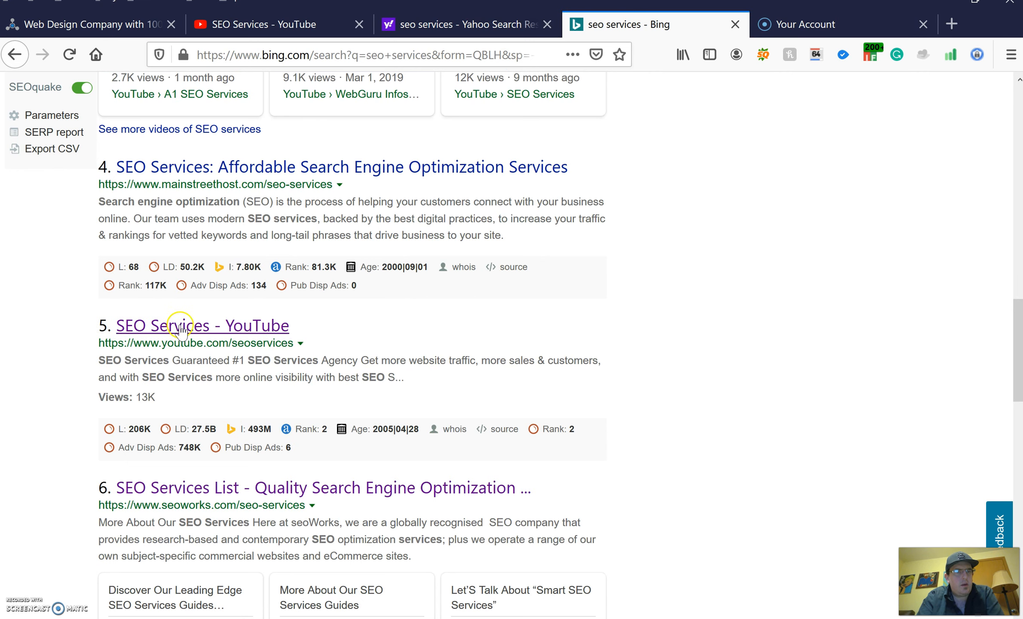
Load youtube.com/seoservices from the fifth Bing result
{"action": "left_click", "coordinate": [202, 326]}
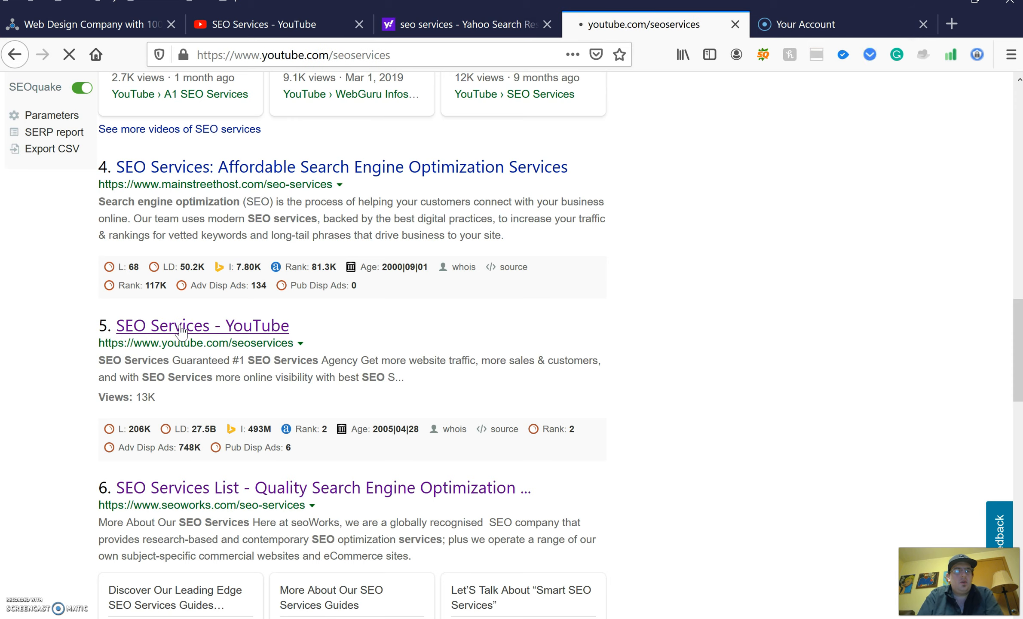
{"action": "left_click", "coordinate": [202, 326]}
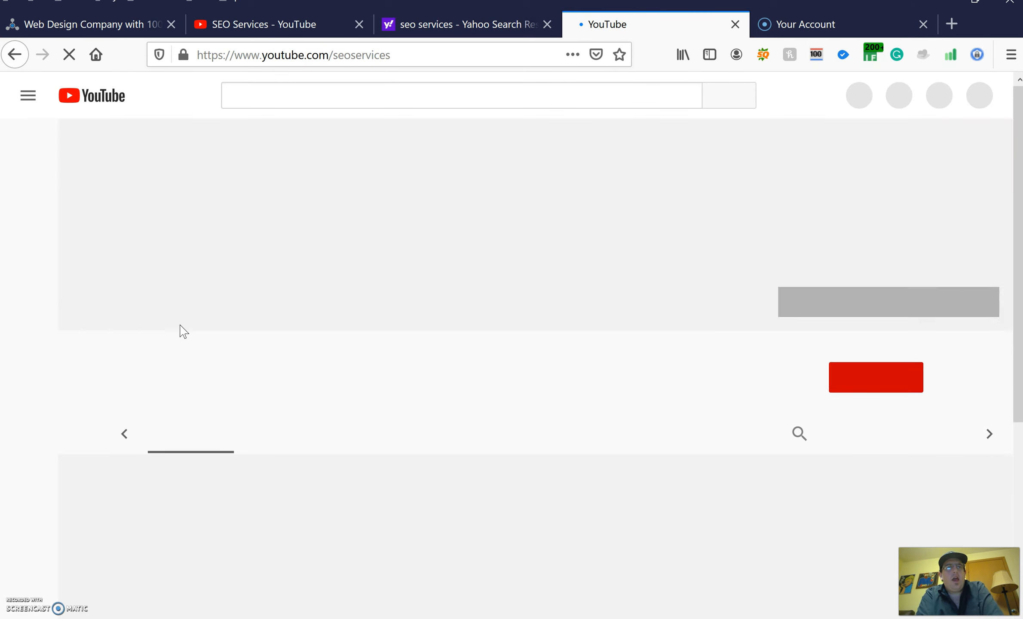